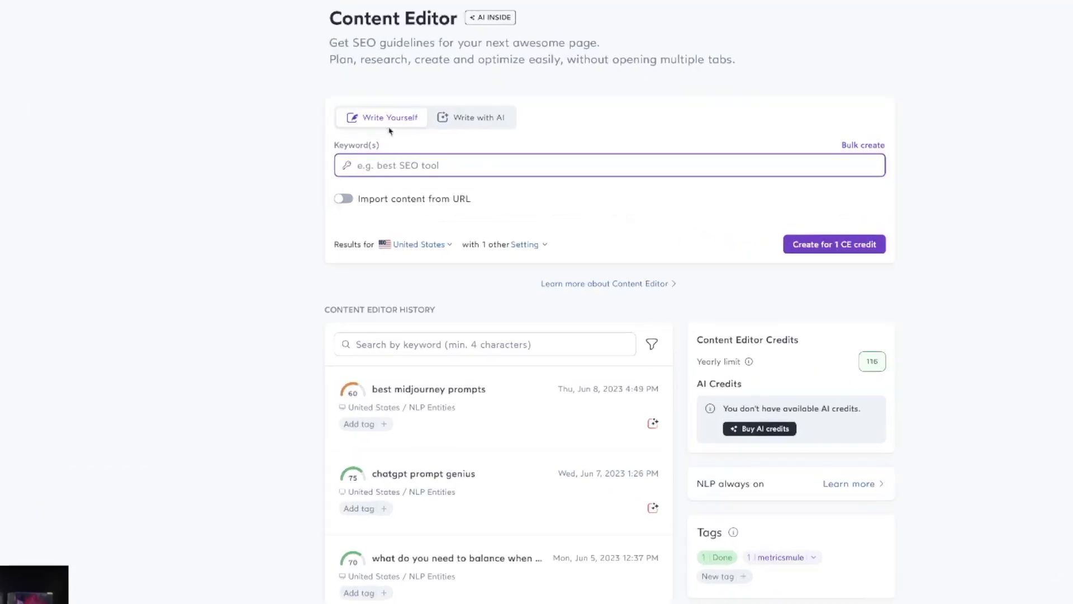
Step: Add 'midjourney best prompts' as the Content Editor keyword and choose Write with AI
{"action": "scroll", "scroll_direction": "down", "scroll_amount": 3}
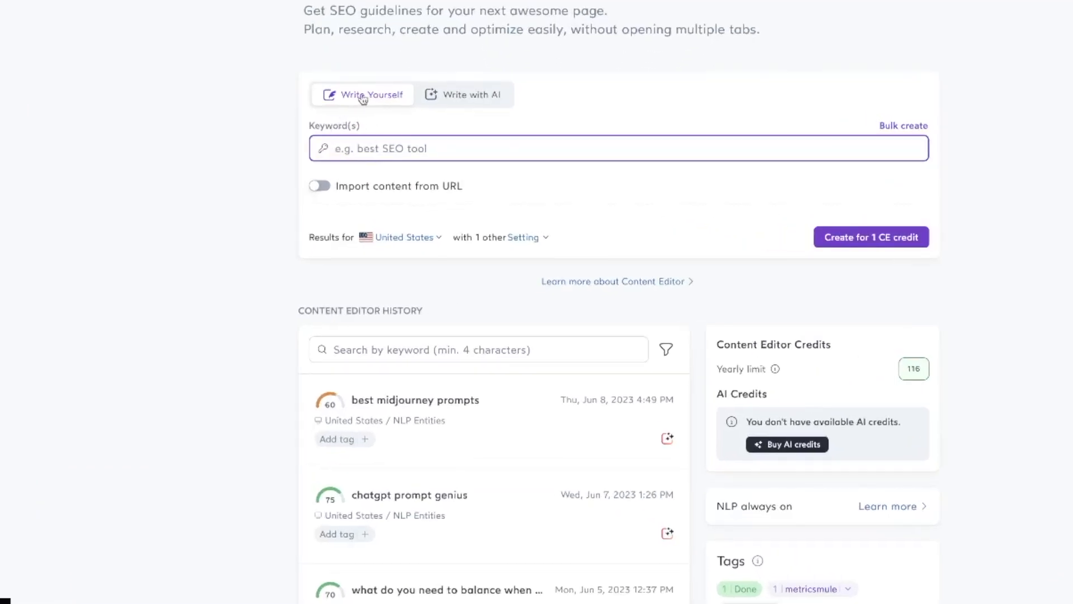
{"action": "scroll", "scroll_direction": "down", "scroll_amount": 3}
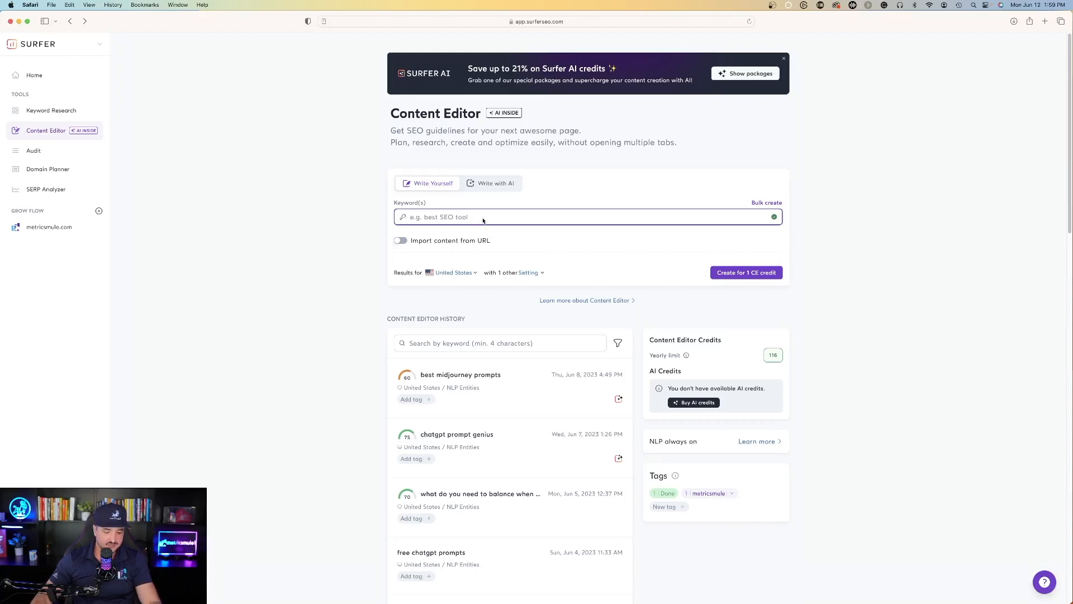
{"action": "type", "text": "midjourney best prompts"}
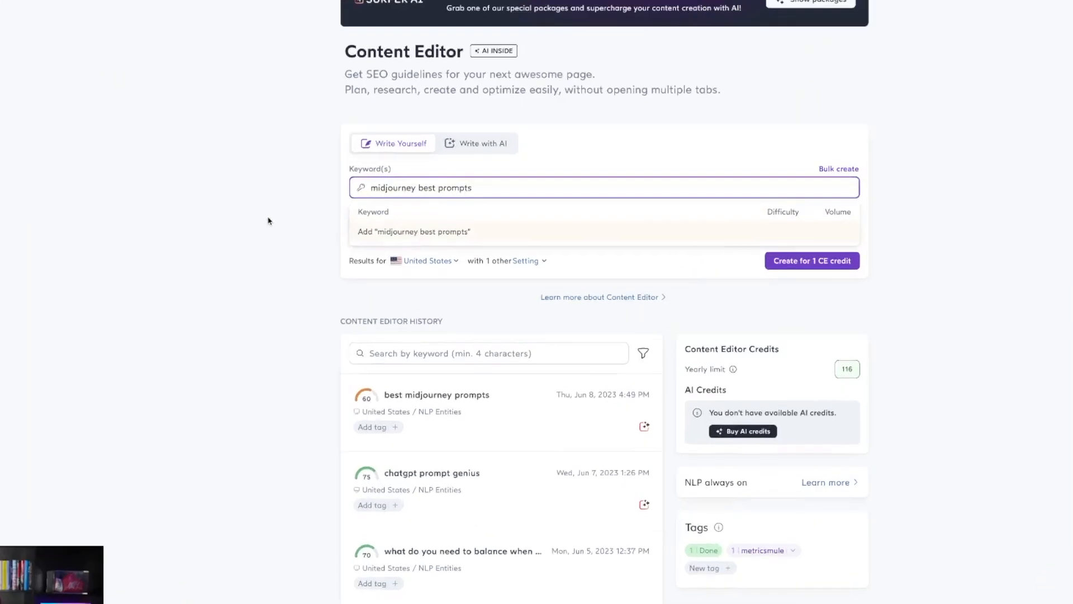
{"action": "left_click", "coordinate": [413, 231]}
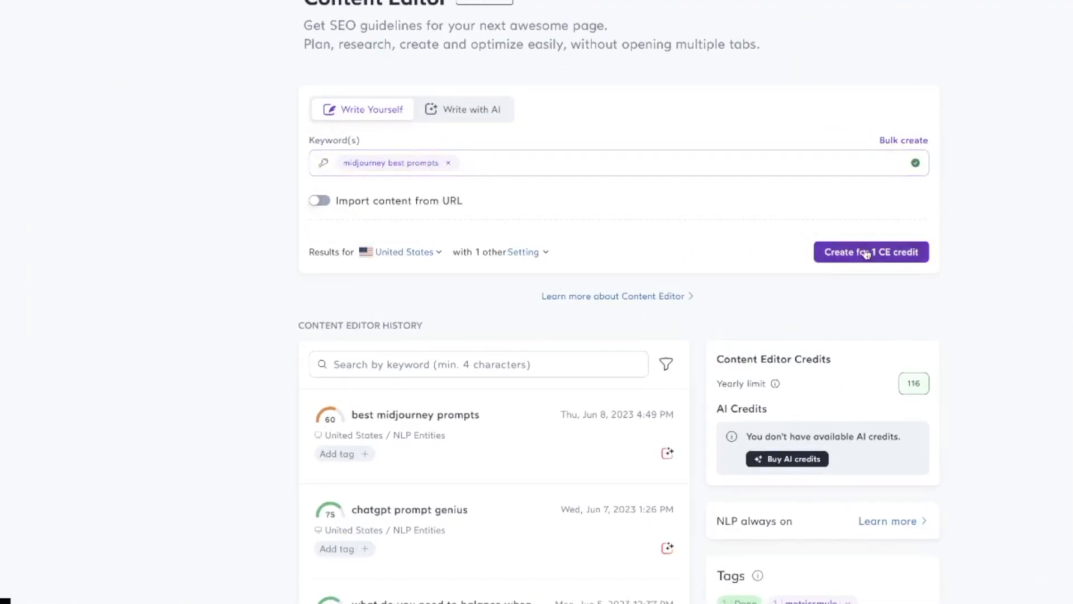
{"action": "left_click", "coordinate": [471, 111]}
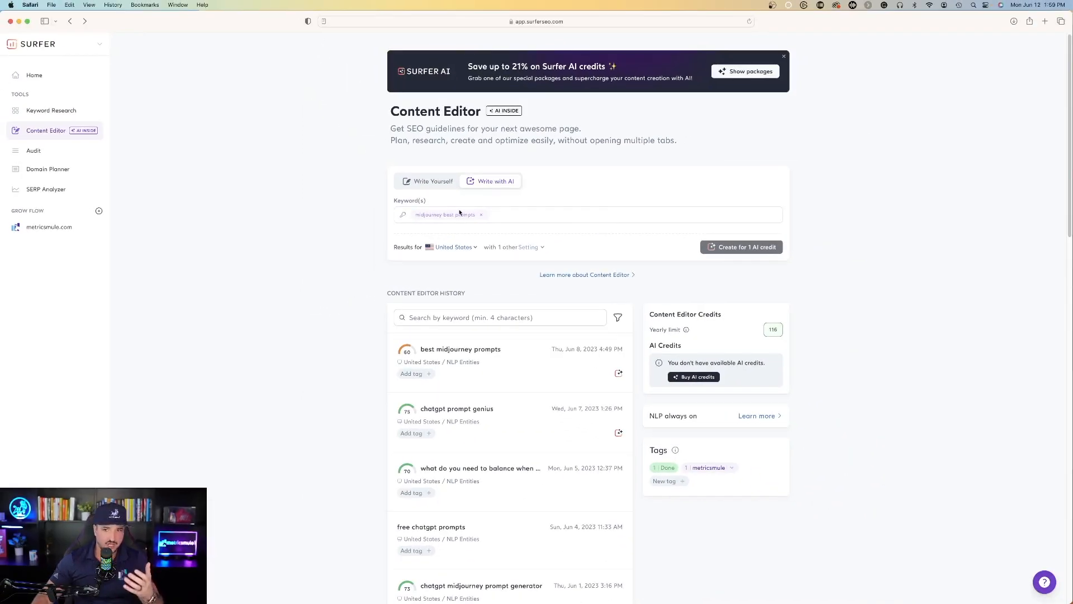
Step: Start creating for 1 AI credit and review the Surfer AI credit packages up to 100 credits
{"action": "left_click", "coordinate": [744, 71]}
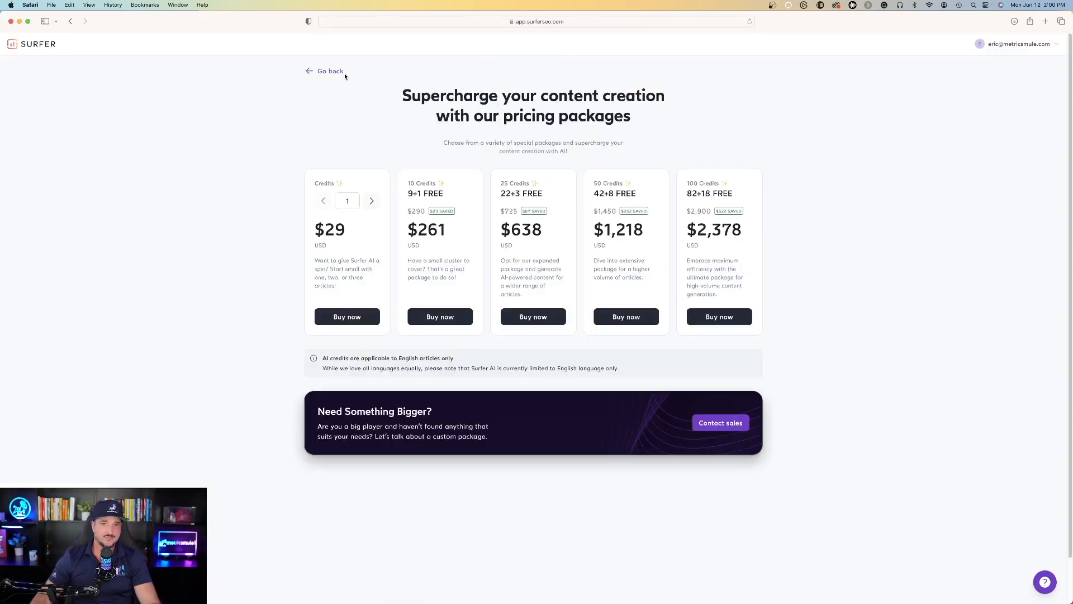
{"action": "scroll", "scroll_direction": "down", "scroll_amount": 3}
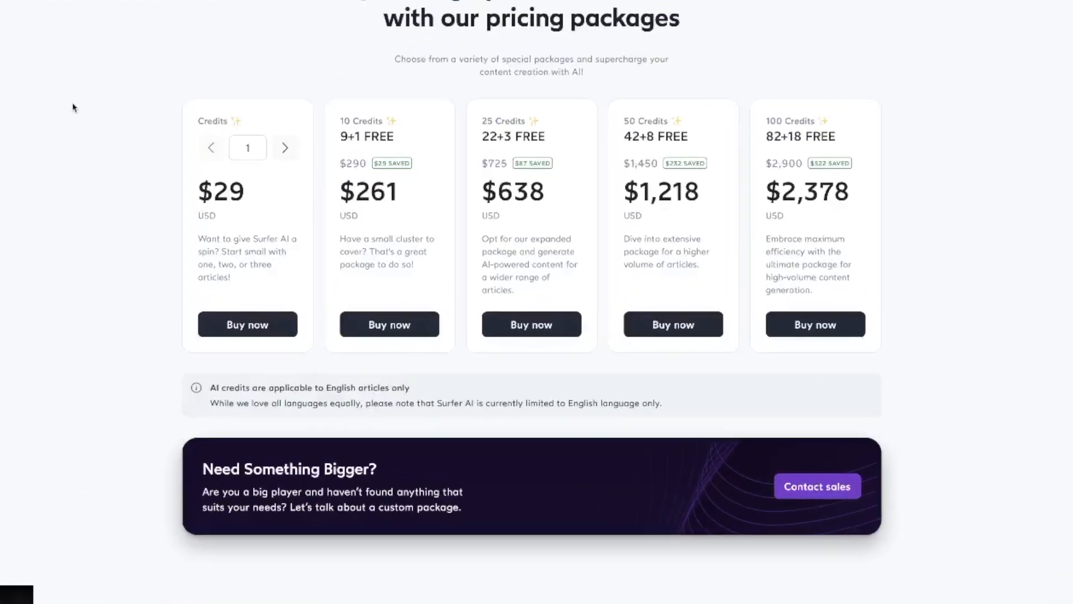
{"action": "scroll", "scroll_direction": "down", "scroll_amount": 3}
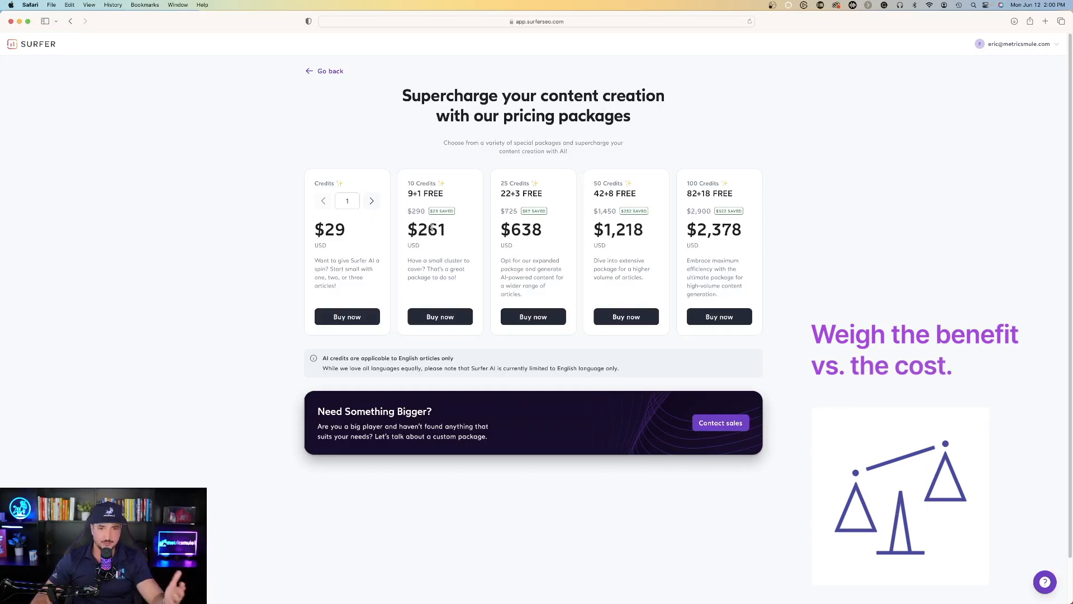
{"action": "left_click", "coordinate": [329, 71]}
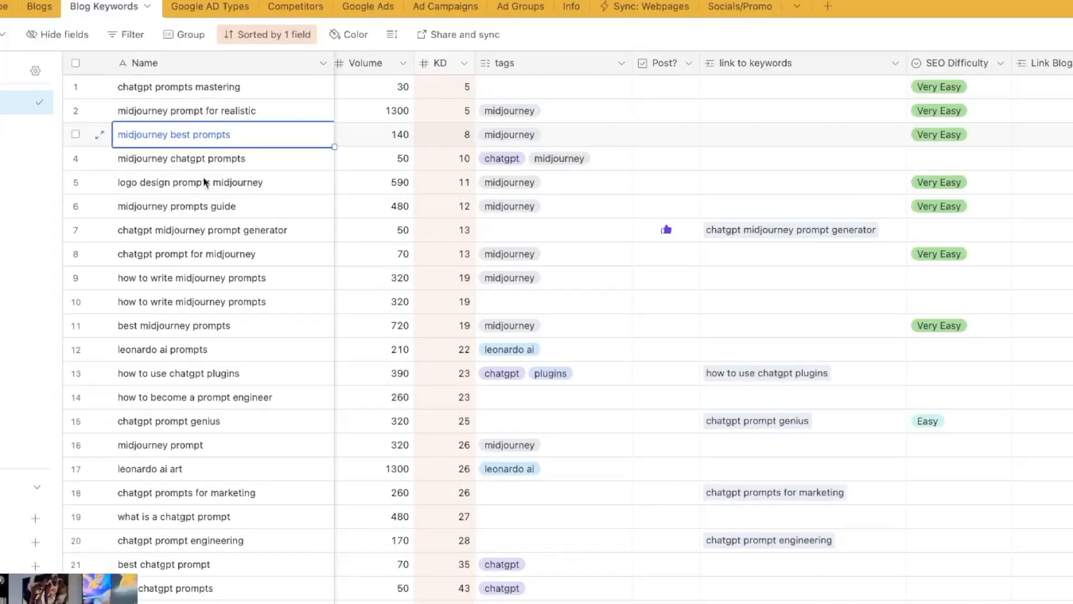
{"action": "scroll", "scroll_direction": "down", "scroll_amount": 3}
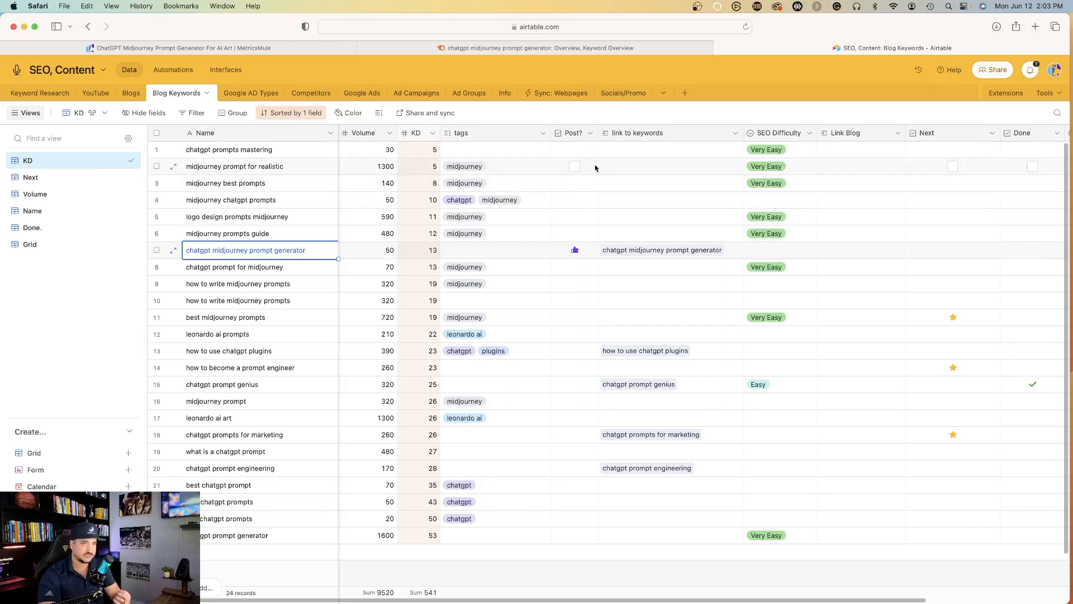
{"action": "left_click", "coordinate": [534, 48]}
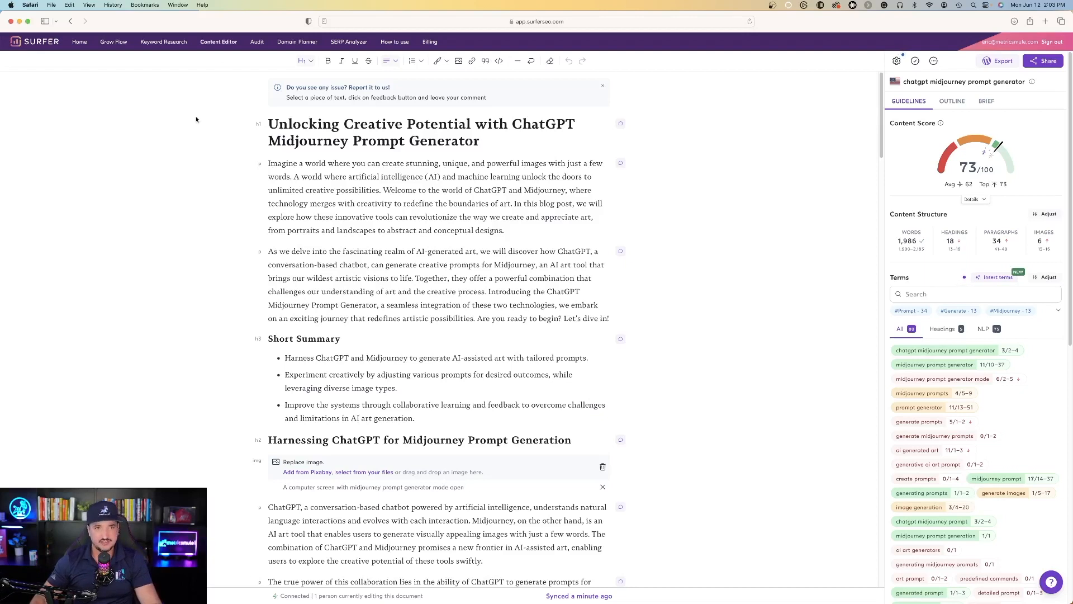
{"action": "mouse_move", "coordinate": [260, 135]}
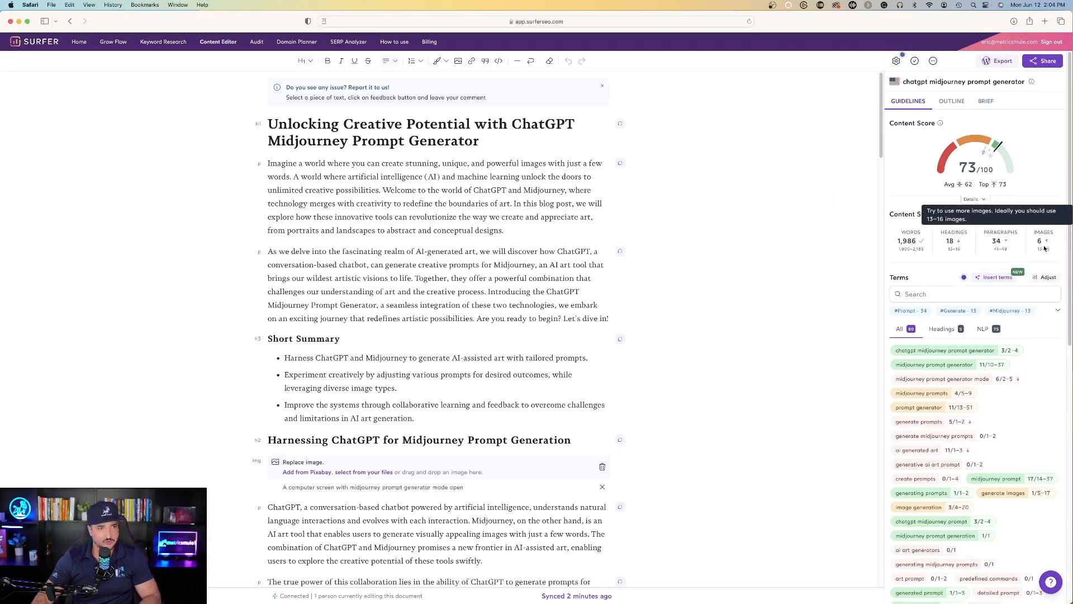
{"action": "mouse_move", "coordinate": [675, 137]}
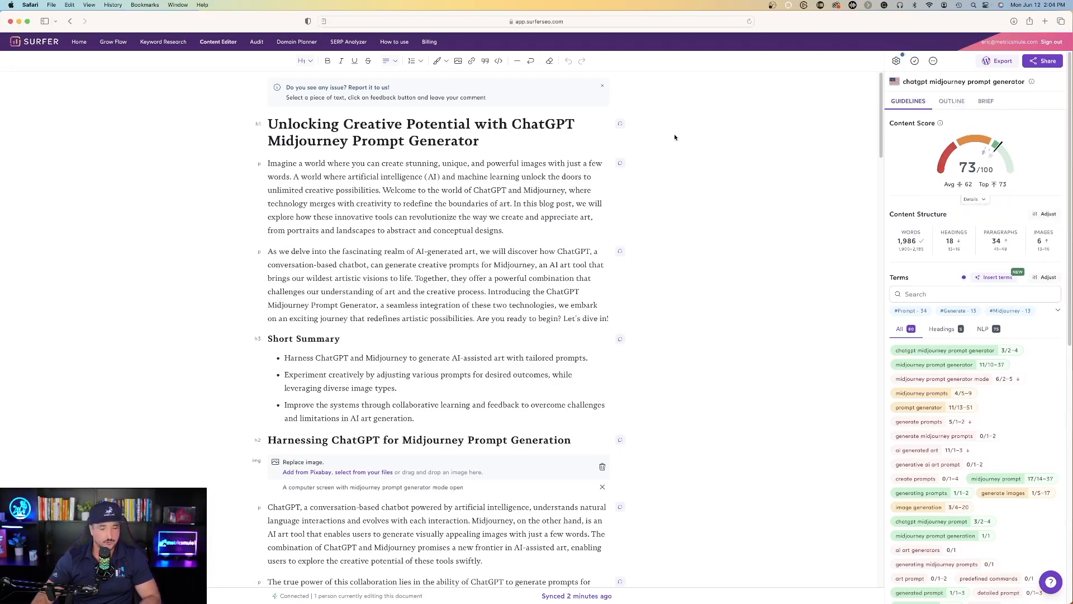
Step: Open the ChatGPT Midjourney Prompt Generator article, scoring 73/100
{"action": "left_click", "coordinate": [807, 38]}
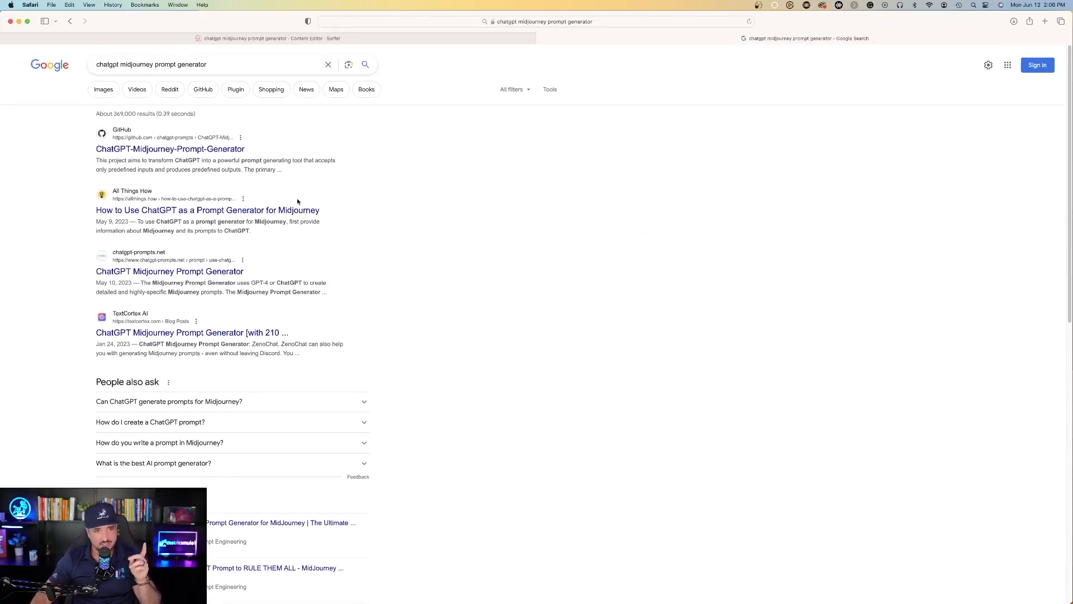
Step: Scroll through Google results for 'chatgpt midjourney prompt generator'
{"action": "scroll", "scroll_direction": "down", "scroll_amount": 3}
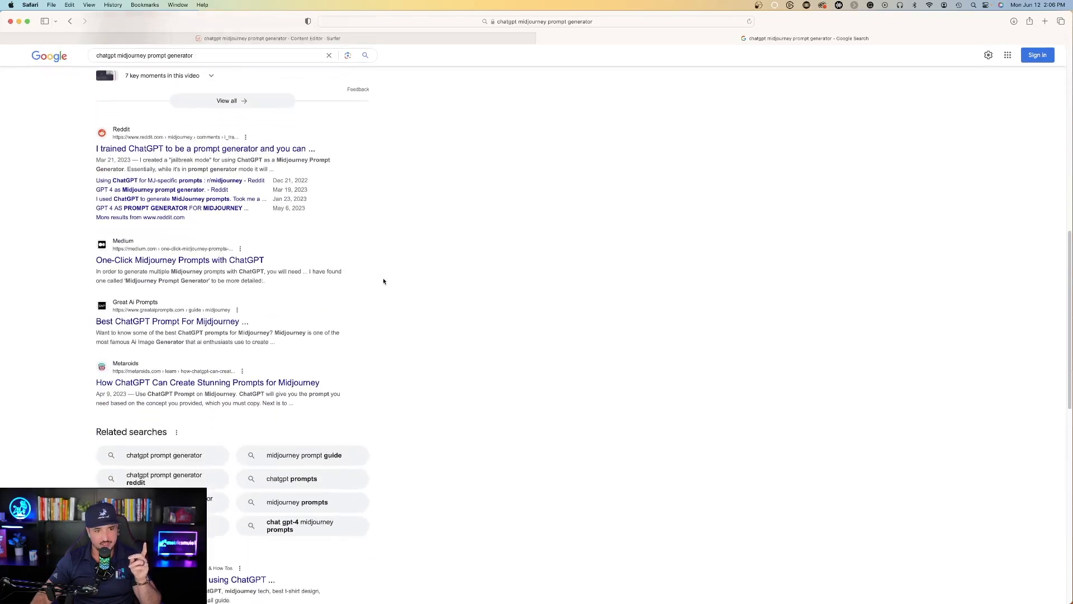
{"action": "scroll", "scroll_direction": "down", "scroll_amount": 3}
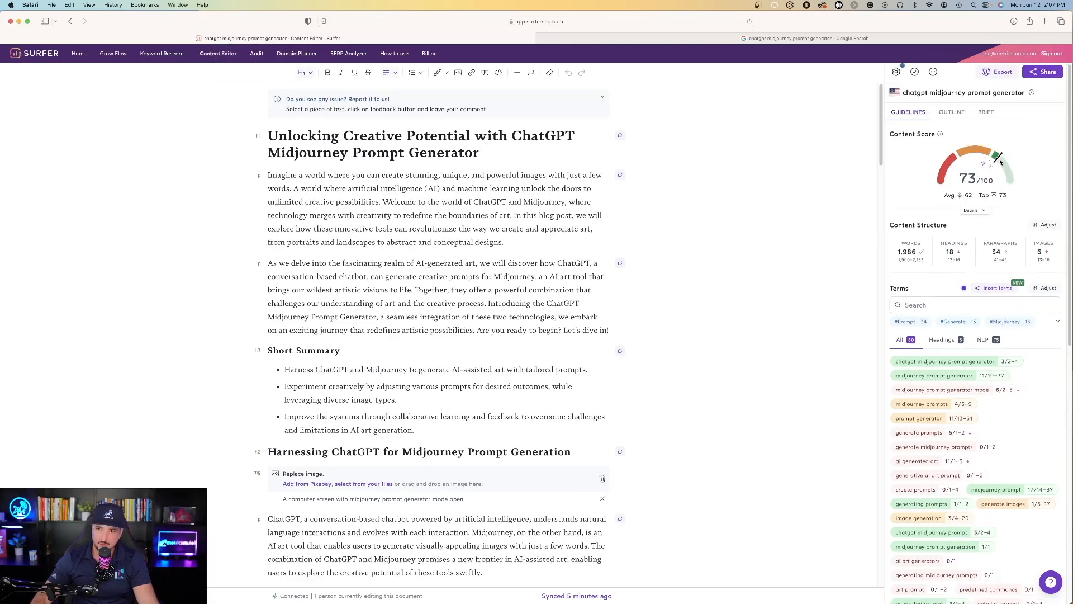
Step: Open the ChatGPT Prompt Genius article from history, scoring 75/100 with 1,941 words
{"action": "left_click", "coordinate": [218, 54]}
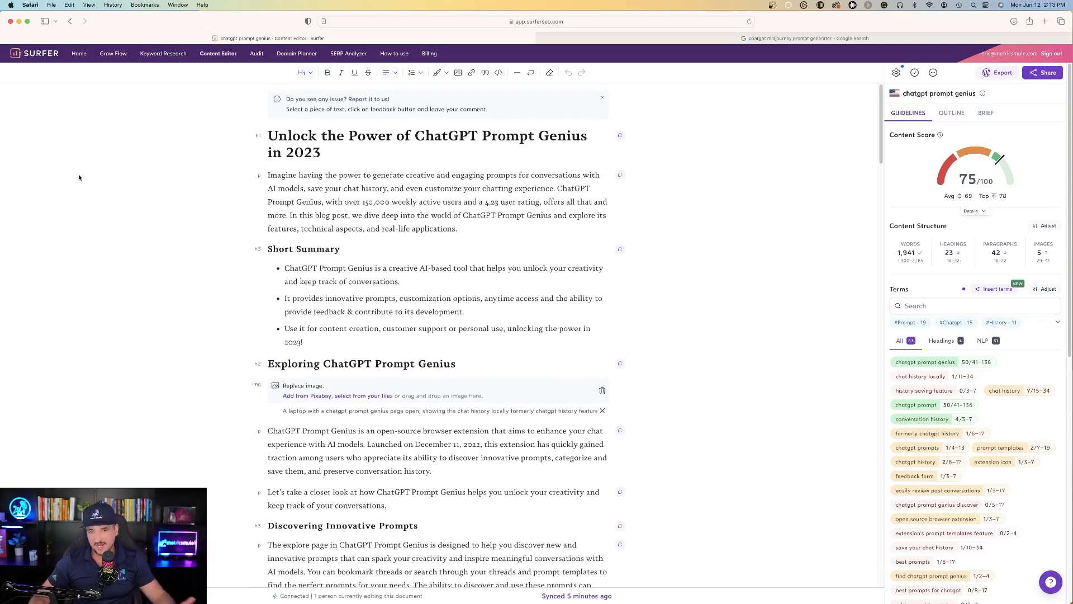
{"action": "scroll", "scroll_direction": "down", "scroll_amount": 3}
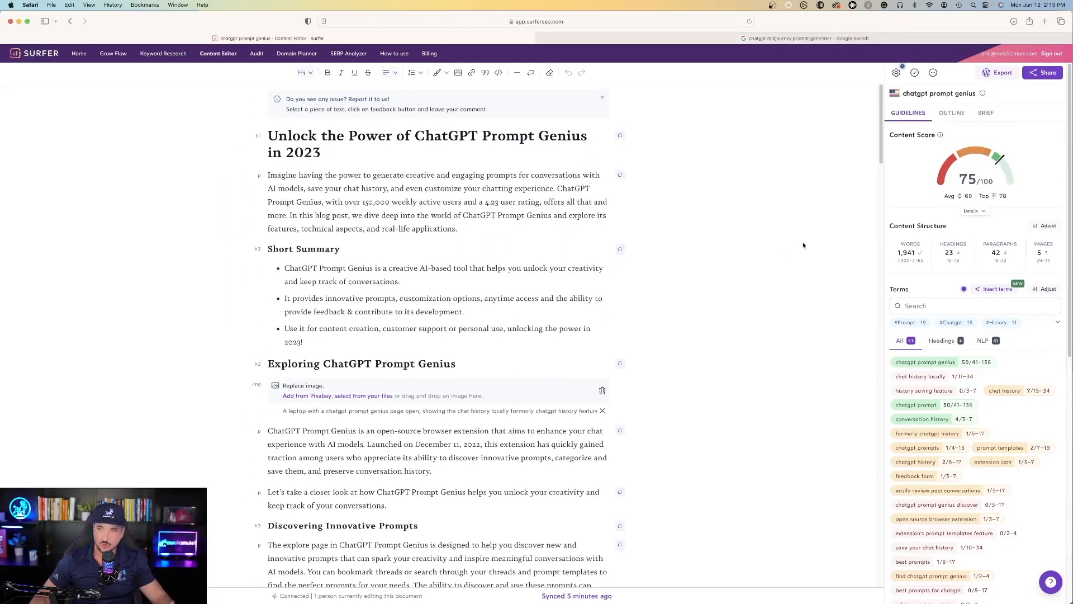
{"action": "mouse_move", "coordinate": [949, 251]}
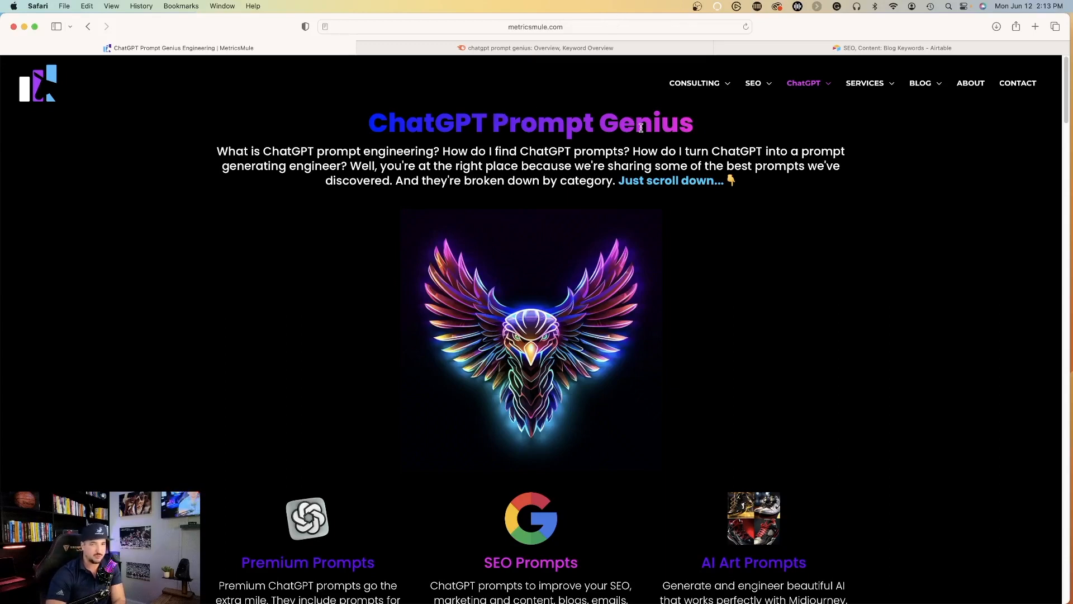
Step: Scroll the MetricsMule ChatGPT Prompt Genius page down to Featured YouTube Video Prompts
{"action": "scroll", "scroll_direction": "down", "scroll_amount": 3}
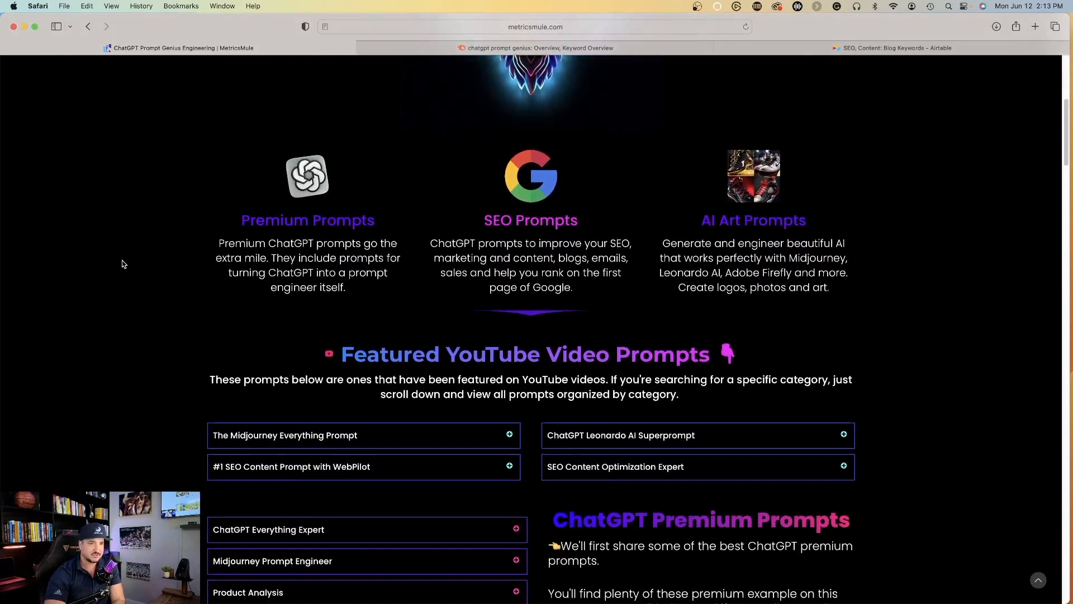
{"action": "scroll", "scroll_direction": "down", "scroll_amount": 3}
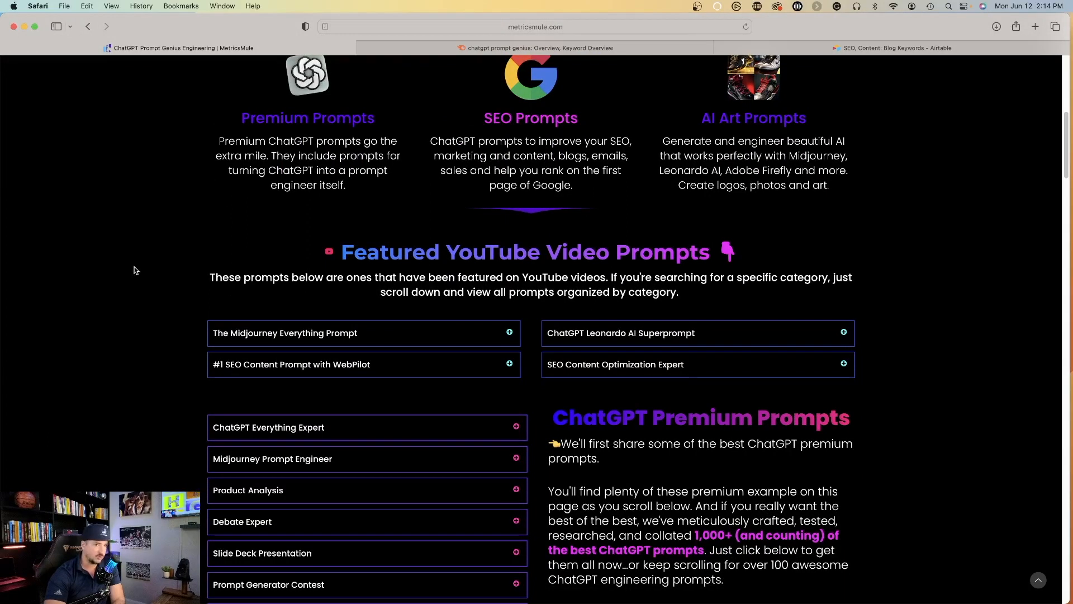
{"action": "scroll", "scroll_direction": "down", "scroll_amount": 3}
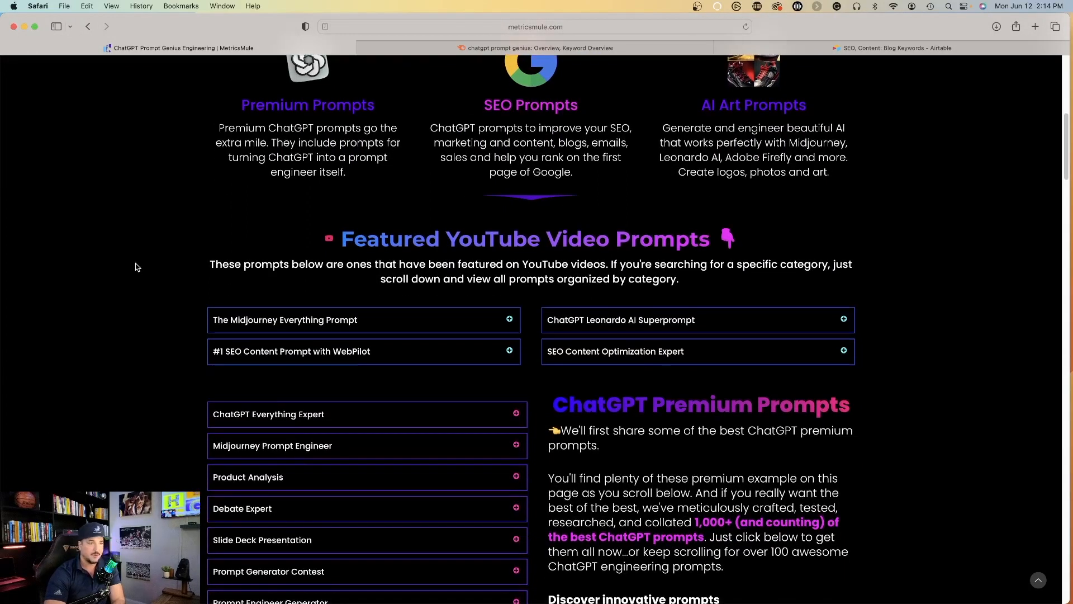
{"action": "scroll", "scroll_direction": "down", "scroll_amount": 3}
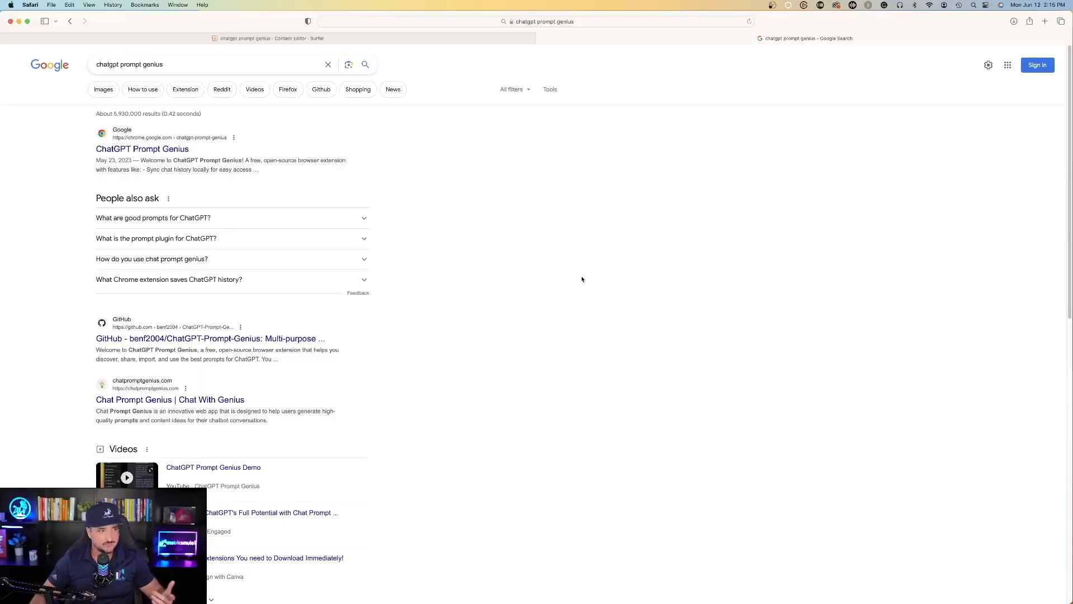
Step: Open the MetricsMule ChatGPT Prompt Genius result from Google and scroll the page
{"action": "scroll", "scroll_direction": "down", "scroll_amount": 3}
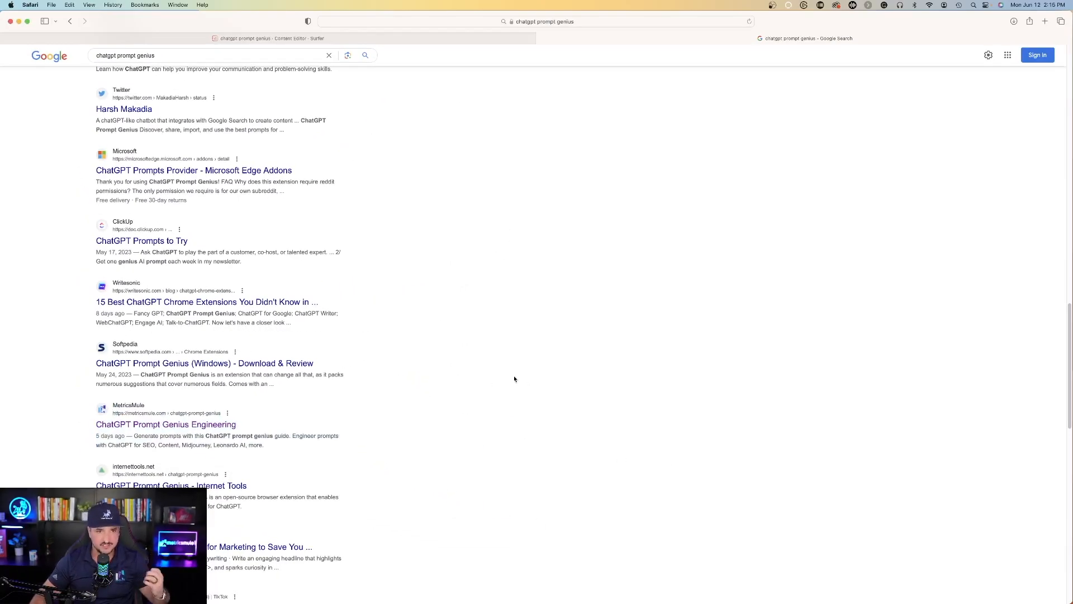
{"action": "left_click", "coordinate": [166, 425]}
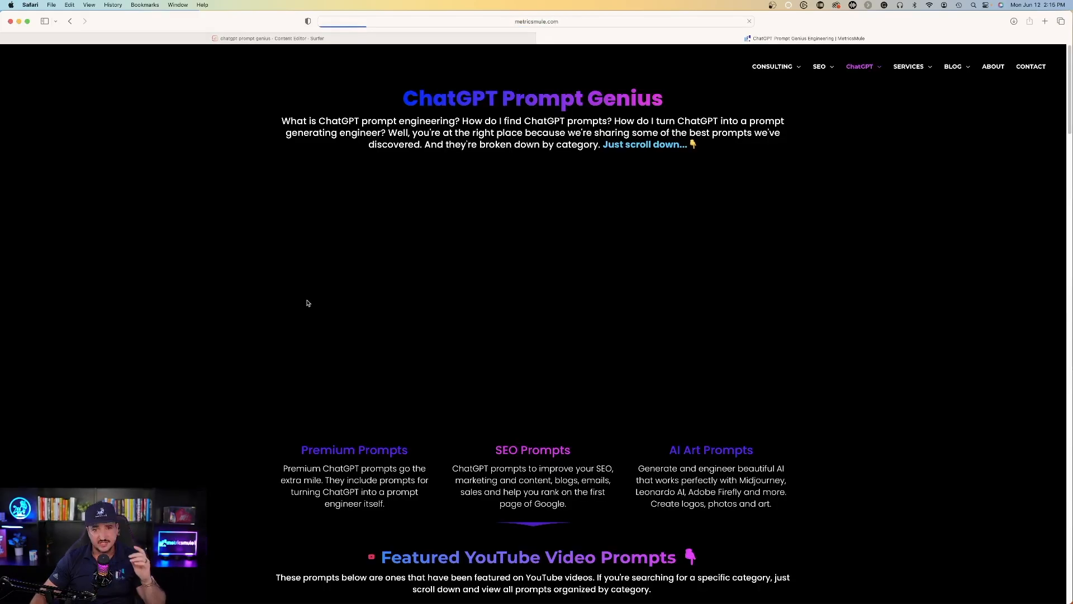
{"action": "scroll", "scroll_direction": "down", "scroll_amount": 3}
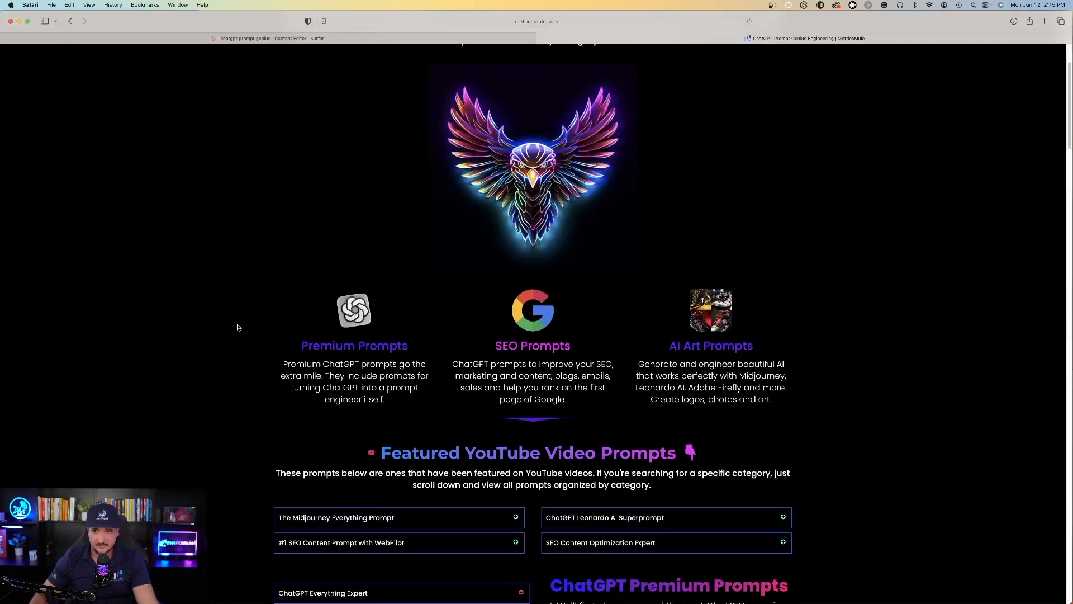
{"action": "scroll", "scroll_direction": "down", "scroll_amount": 3}
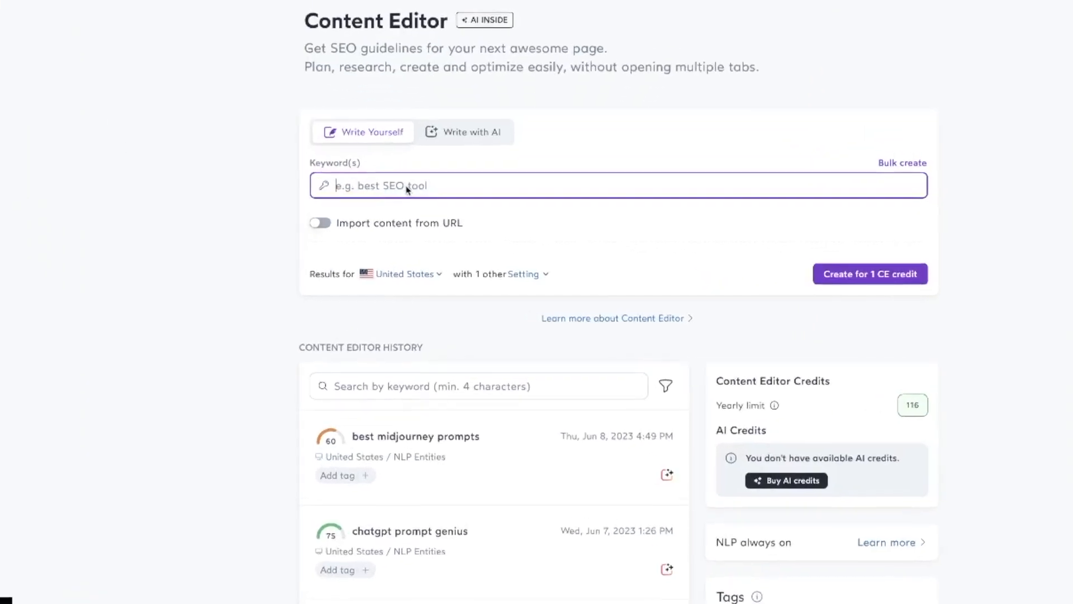
Step: Create an AI-written Content Editor for 'midjourney best prompts' using 1 AI credit
{"action": "type", "text": "midjourney best prompts"}
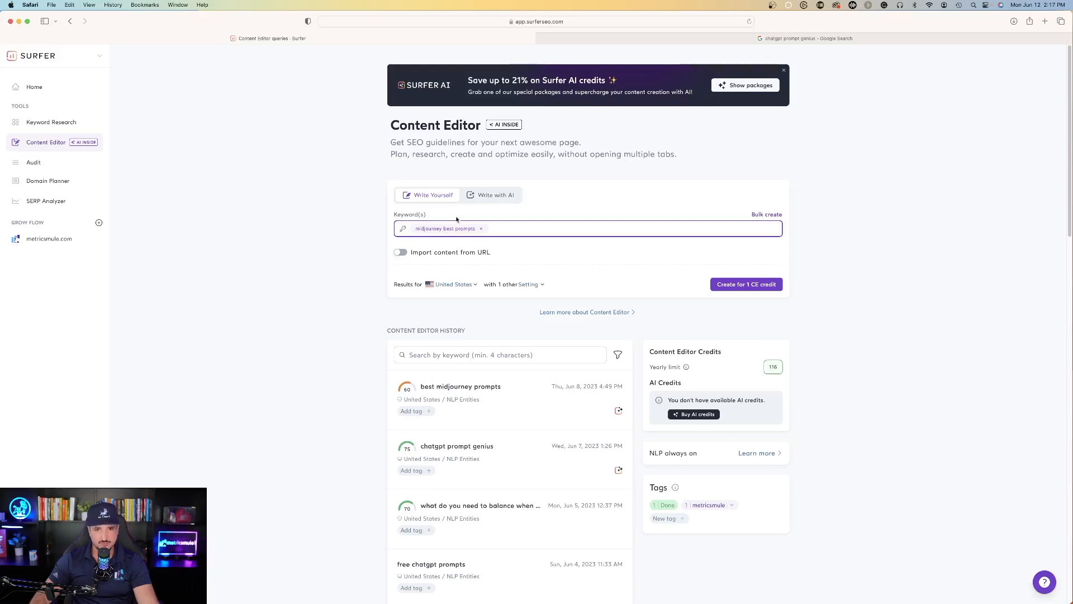
{"action": "mouse_move", "coordinate": [479, 194]}
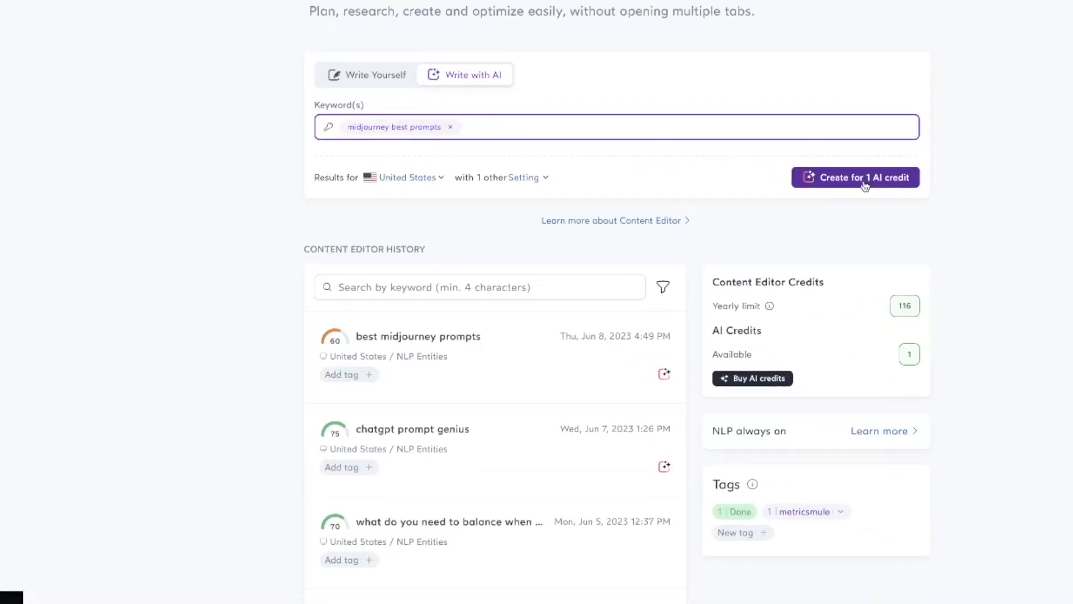
{"action": "left_click", "coordinate": [855, 178]}
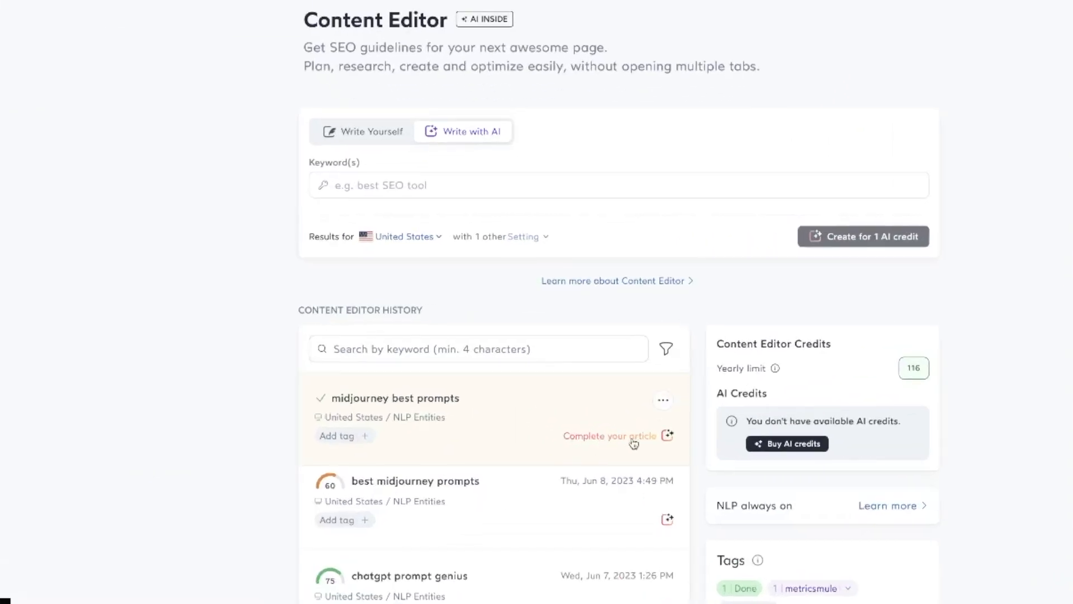
Step: Complete the article setup, keeping tone at Auto - SERP based with competitors listed
{"action": "left_click", "coordinate": [609, 436]}
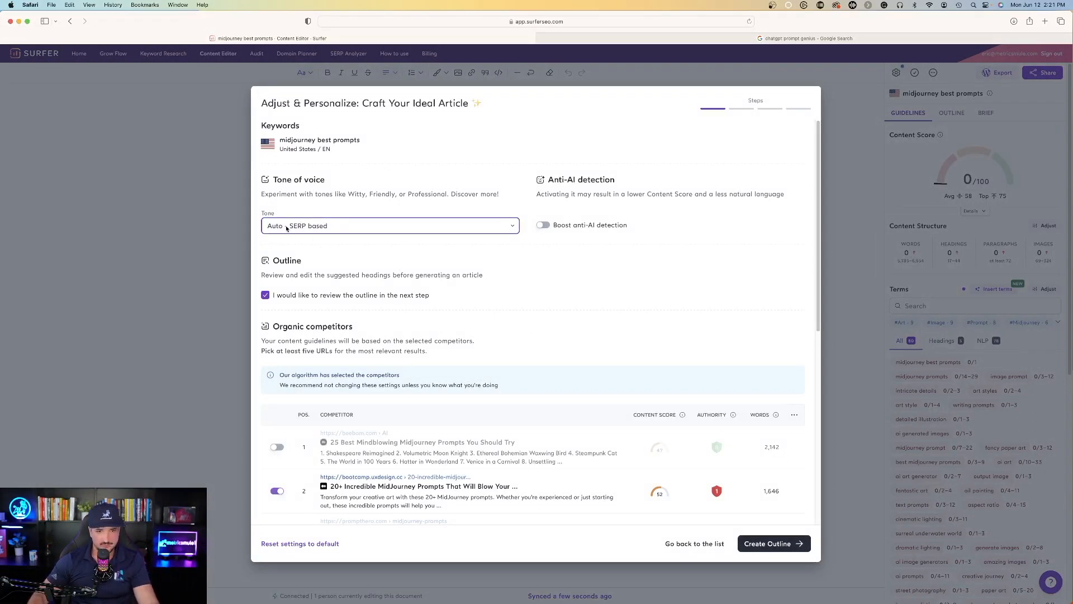
{"action": "left_click", "coordinate": [389, 226]}
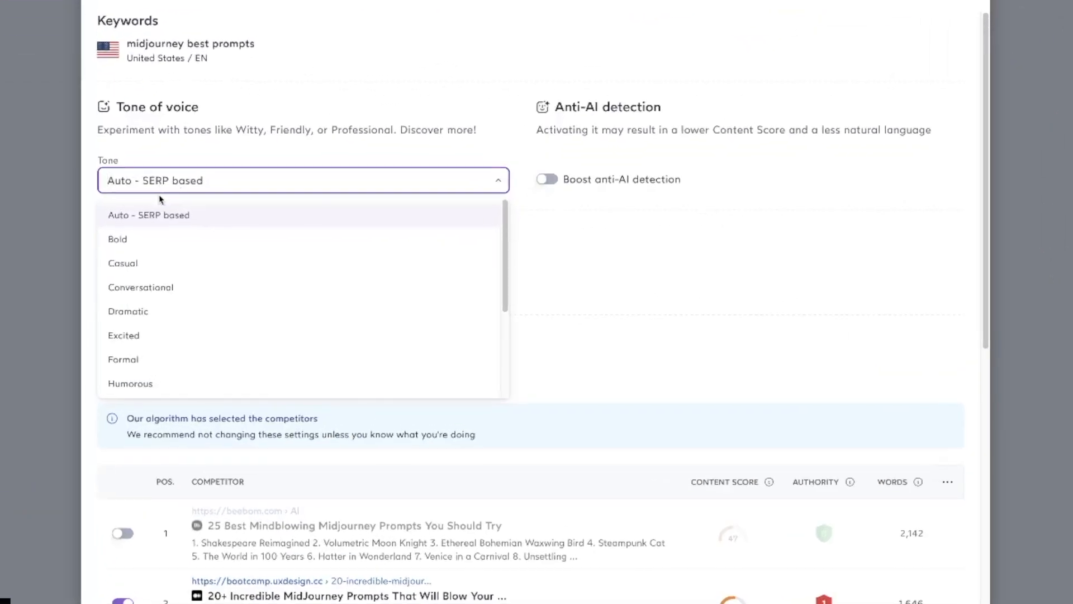
{"action": "mouse_move", "coordinate": [123, 359]}
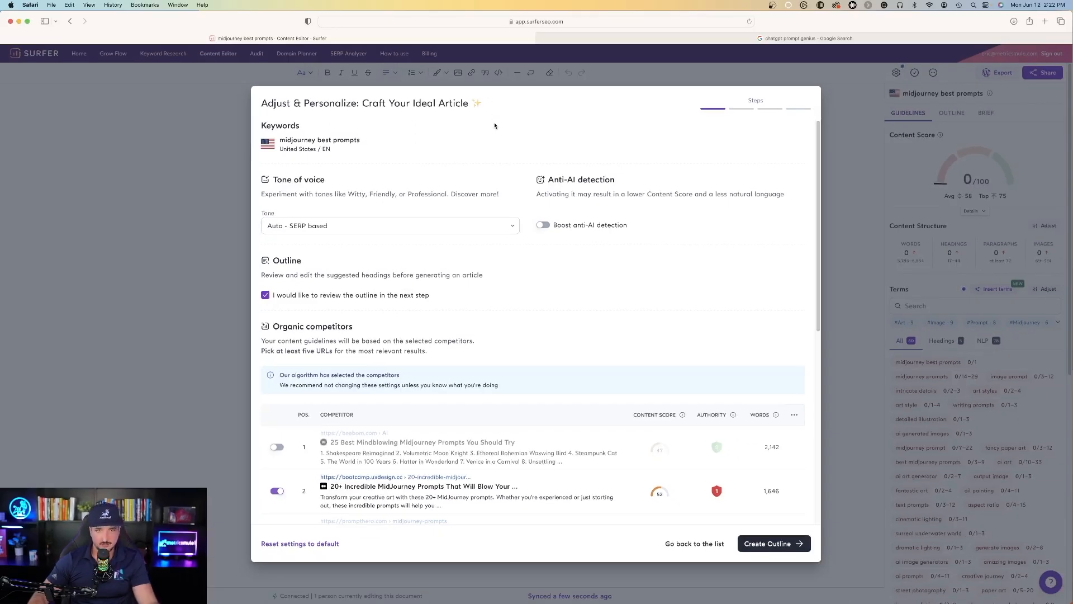
{"action": "mouse_move", "coordinate": [492, 132]}
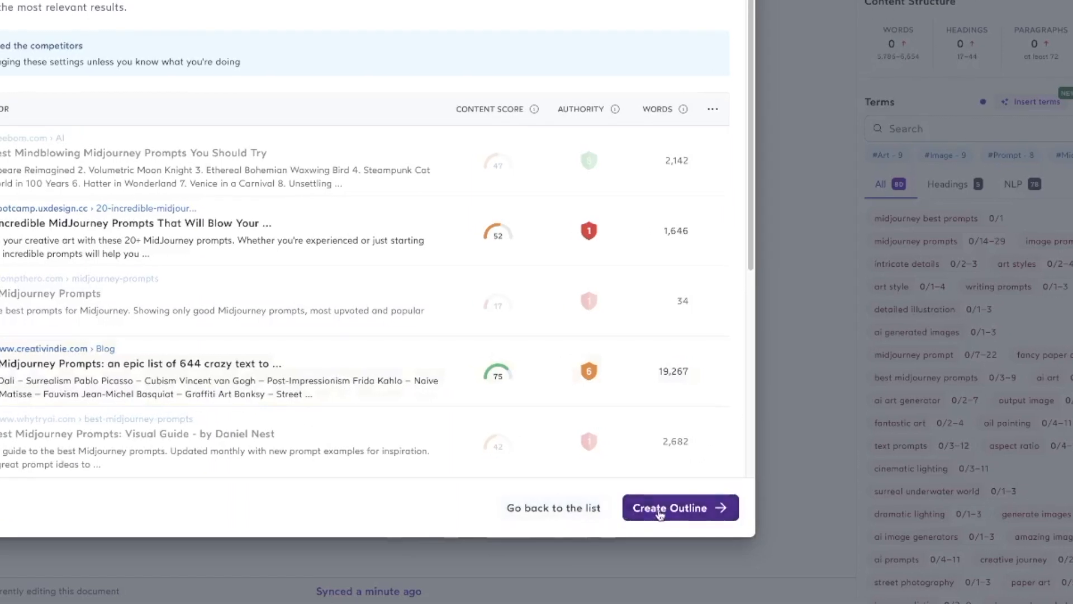
Step: Generate the outline 'The Ultimate List of Midjourney Best Prompts for 2023' and send it for writing
{"action": "left_click", "coordinate": [679, 508]}
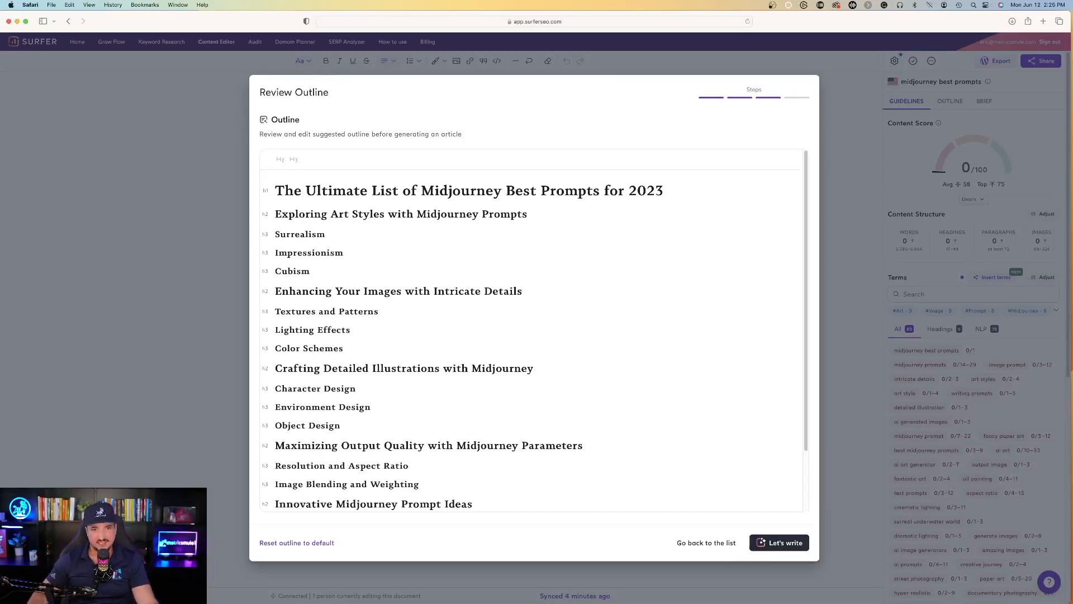
{"action": "mouse_move", "coordinate": [12, 334]}
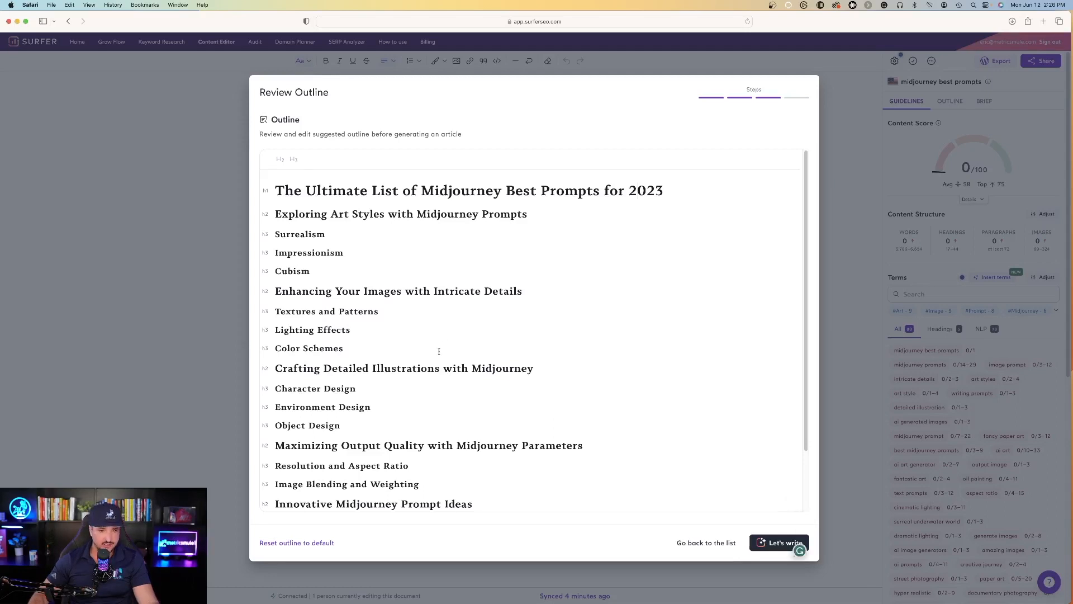
{"action": "scroll", "scroll_direction": "down", "scroll_amount": 3}
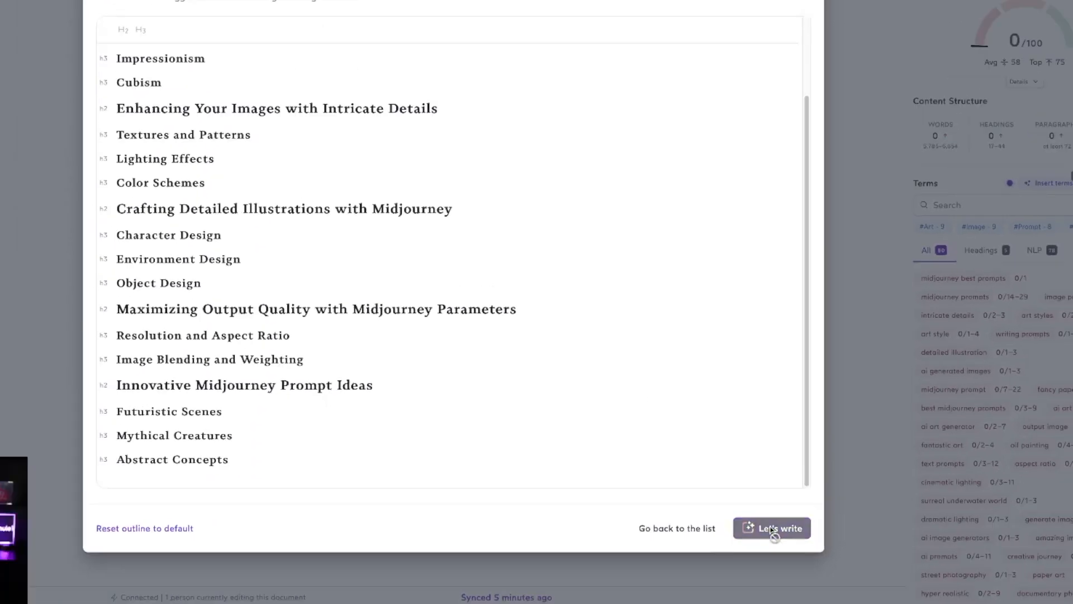
{"action": "left_click", "coordinate": [772, 528]}
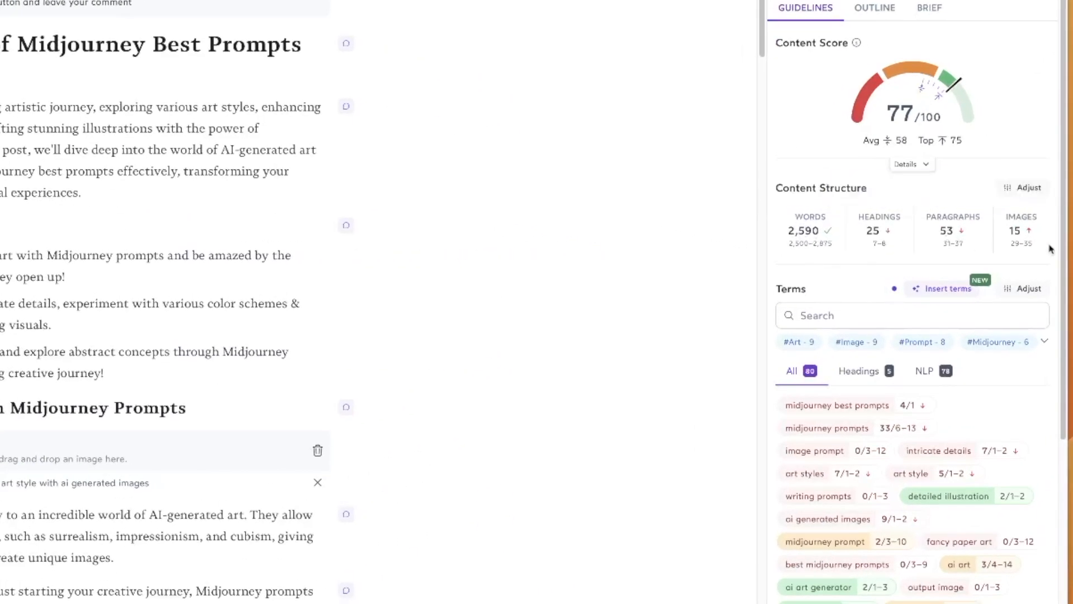
{"action": "scroll", "scroll_direction": "down", "scroll_amount": 3}
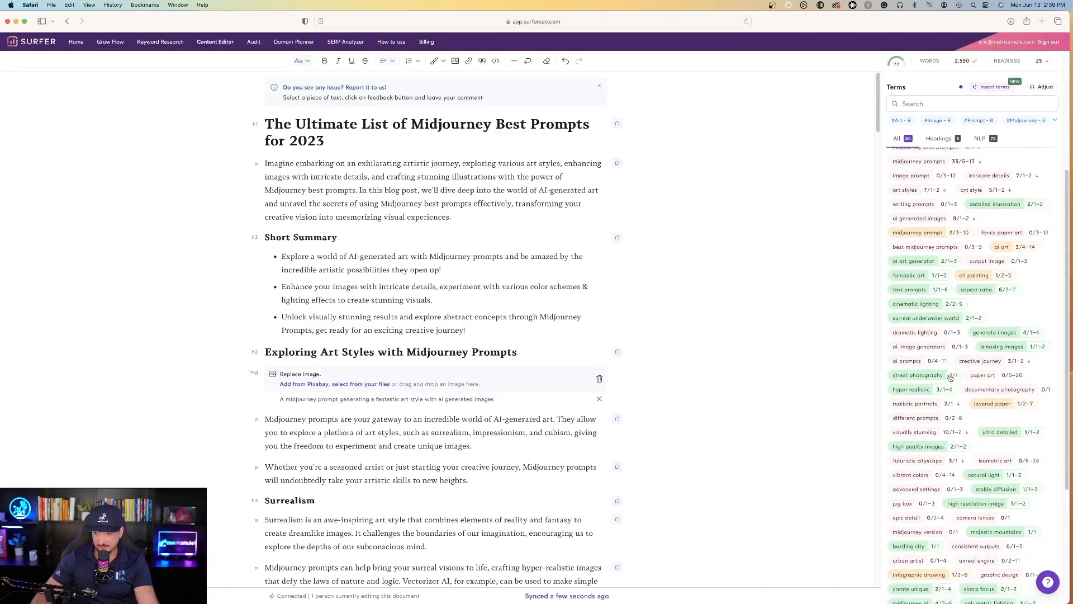
{"action": "scroll", "scroll_direction": "down", "scroll_amount": 3}
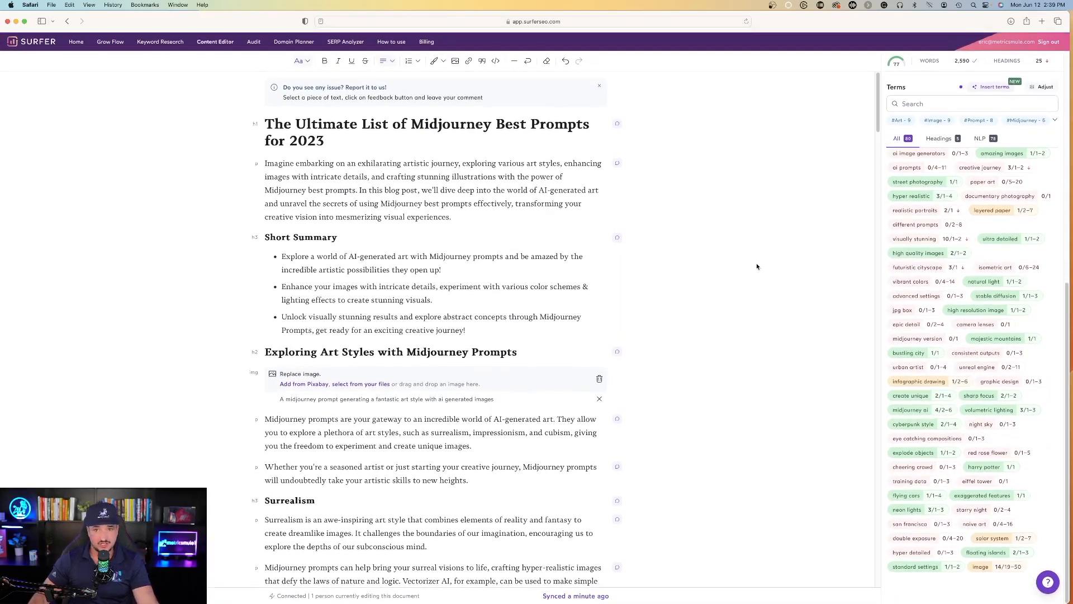
{"action": "scroll", "scroll_direction": "down", "scroll_amount": 3}
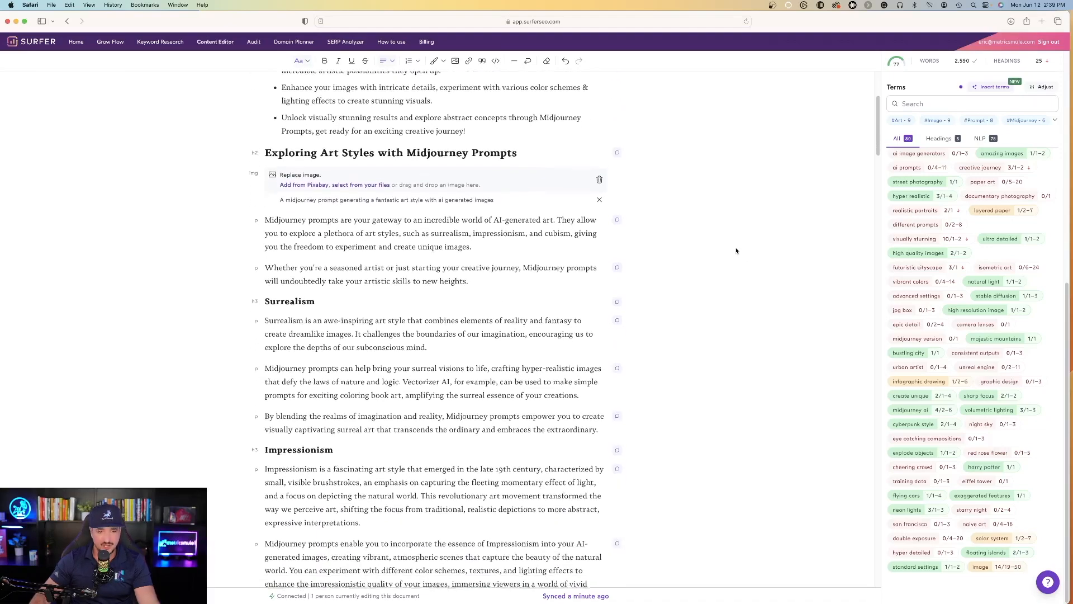
{"action": "scroll", "scroll_direction": "down", "scroll_amount": 3}
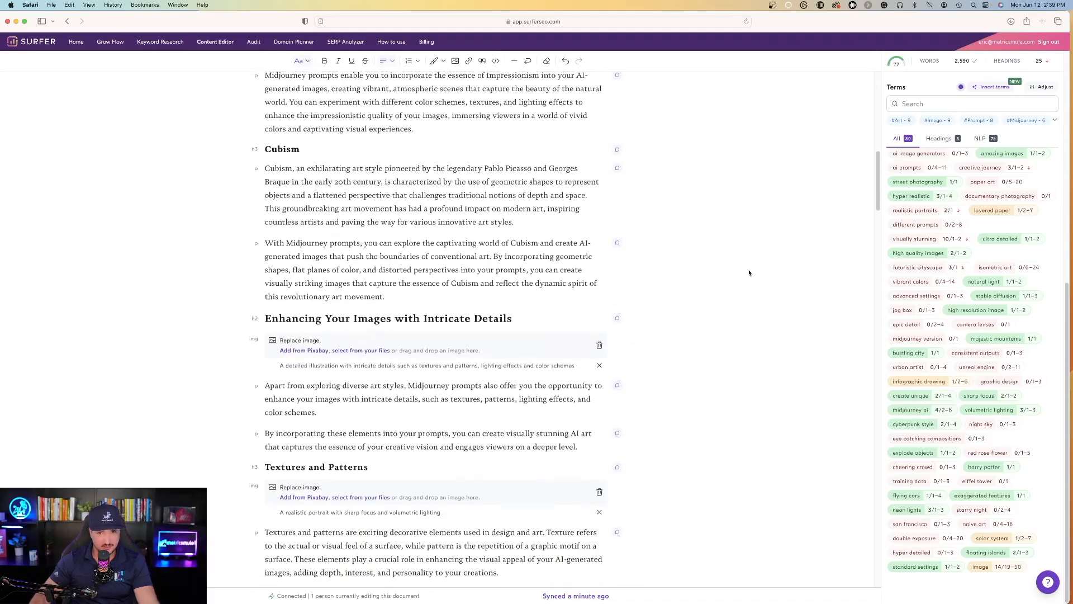
{"action": "scroll", "scroll_direction": "down", "scroll_amount": 3}
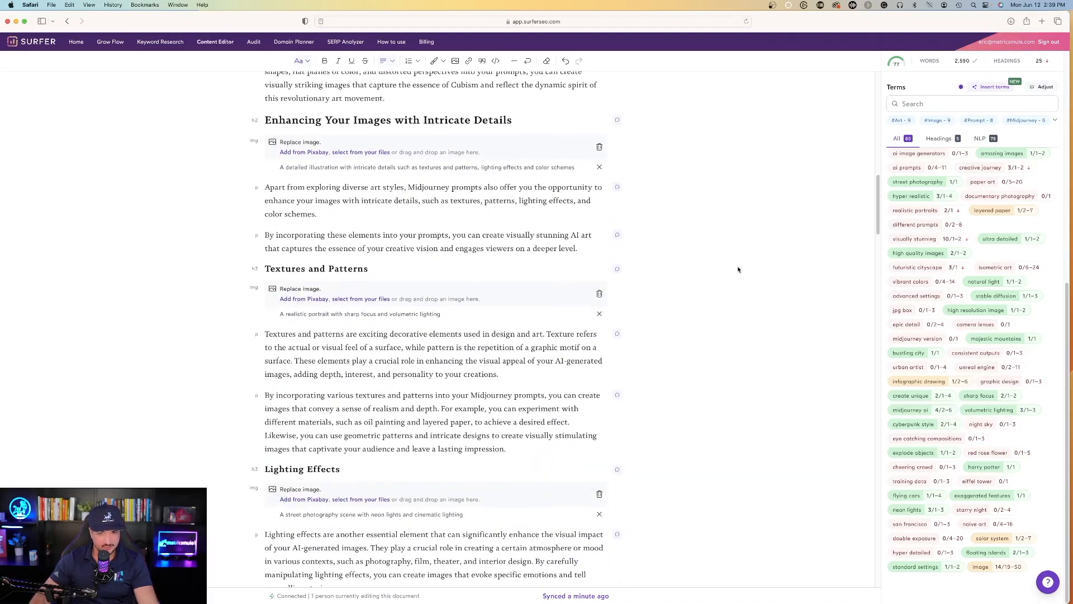
{"action": "scroll", "scroll_direction": "down", "scroll_amount": 3}
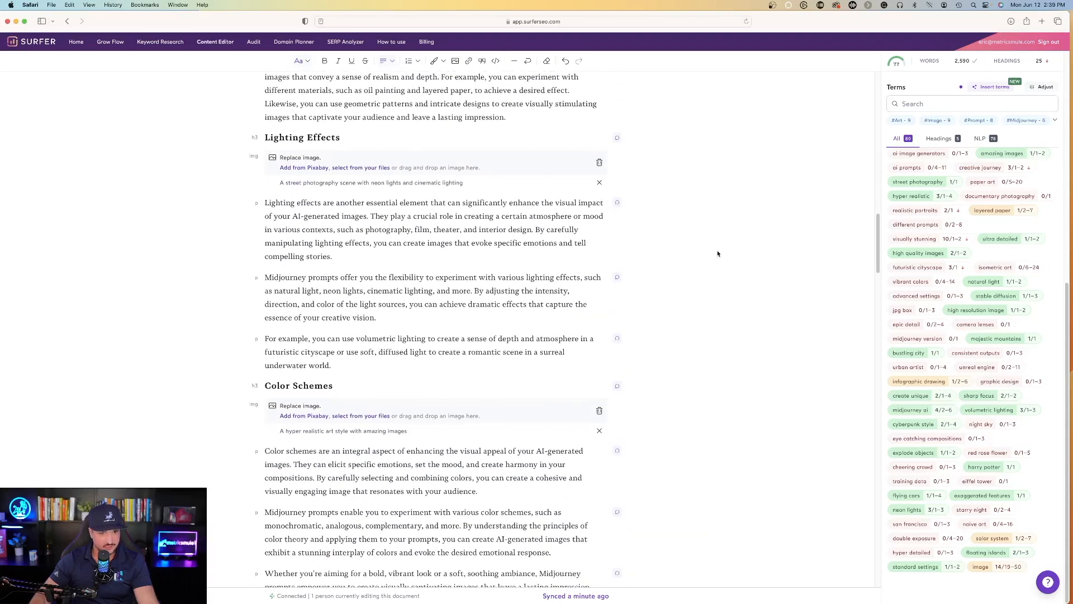
{"action": "scroll", "scroll_direction": "down", "scroll_amount": 3}
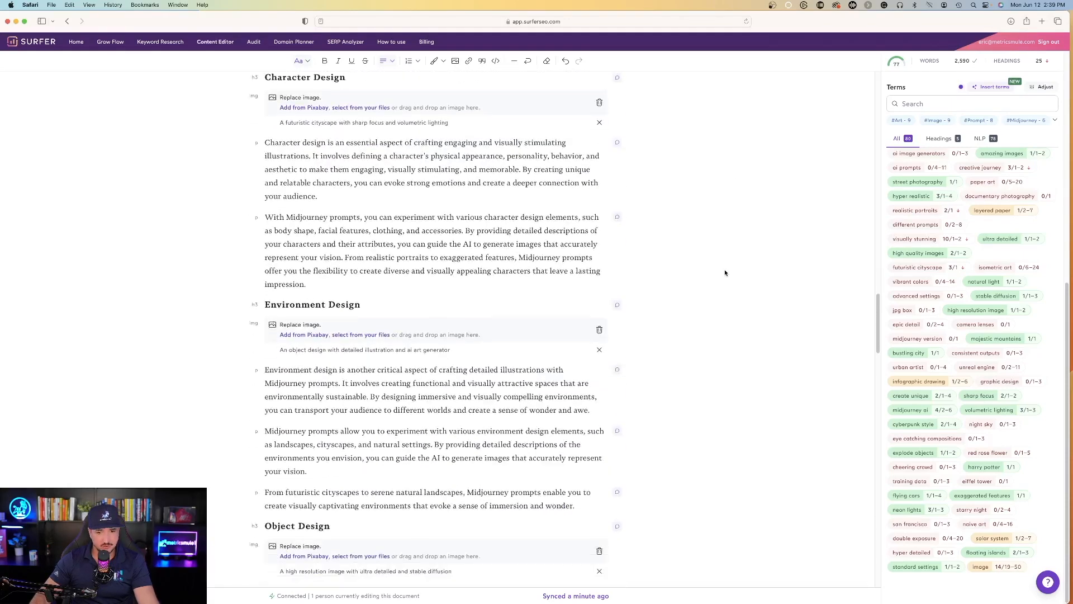
{"action": "scroll", "scroll_direction": "down", "scroll_amount": 3}
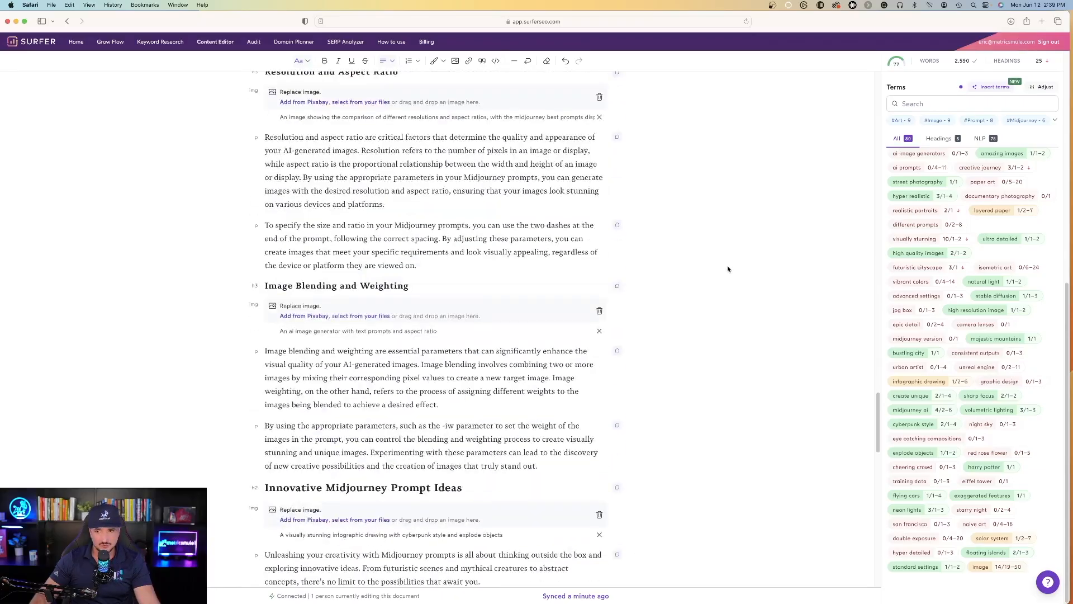
{"action": "scroll", "scroll_direction": "down", "scroll_amount": 3}
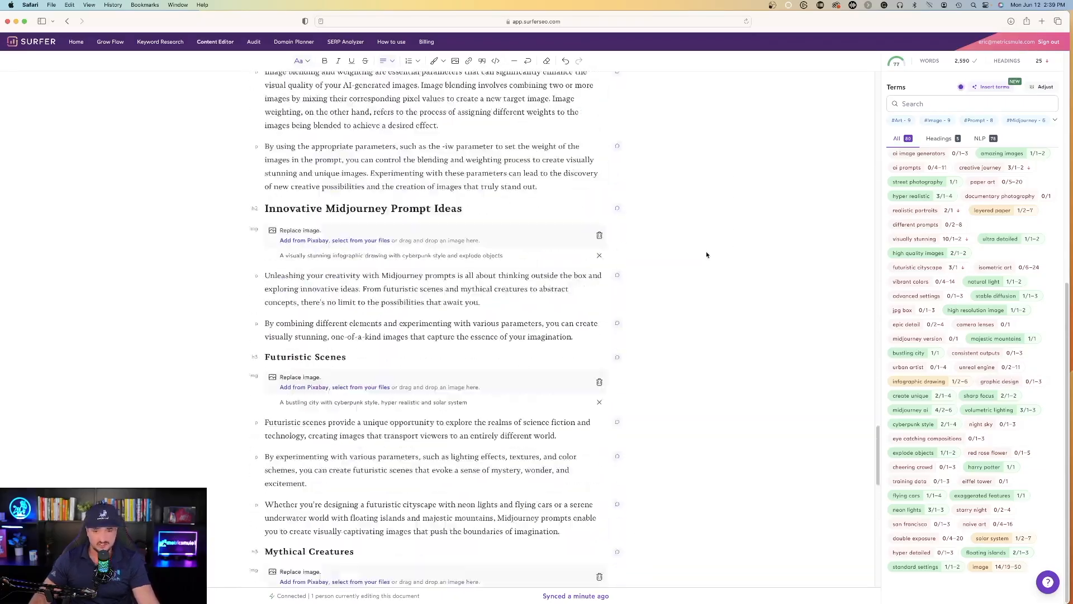